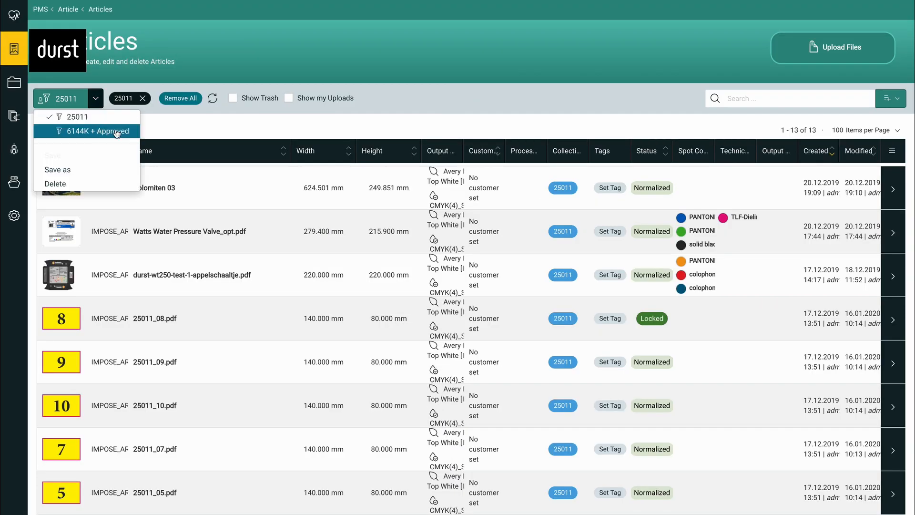
Apply the 6144K + Approved saved filter to show the Falag article's Print Data.
{"action": "left_click", "coordinate": [95, 131]}
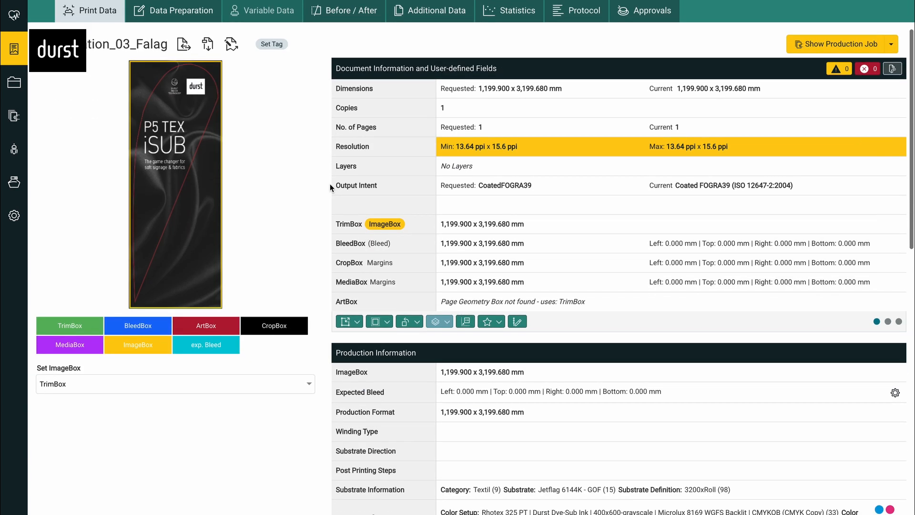
Clip the Falag artwork along Spot Color Kontur with 1.5 mm bleed, then start a production job.
{"action": "left_click", "coordinate": [356, 321]}
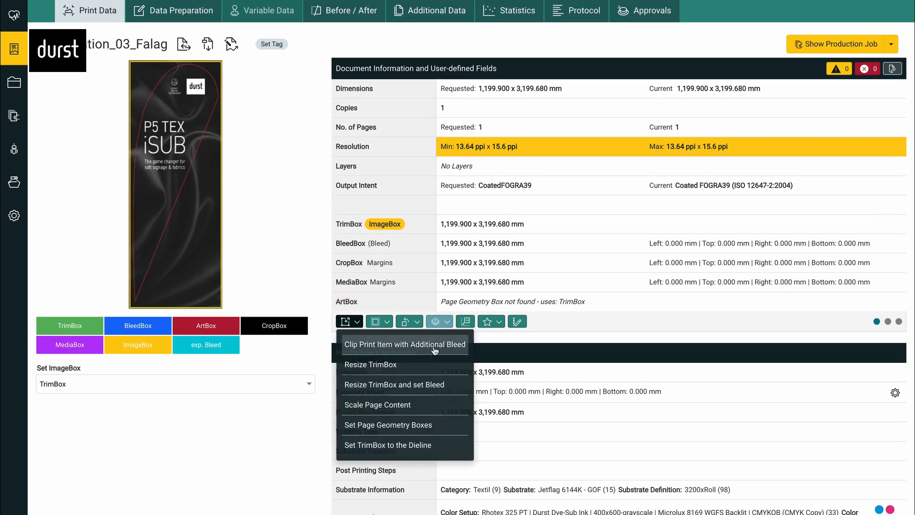
{"action": "left_click", "coordinate": [404, 344]}
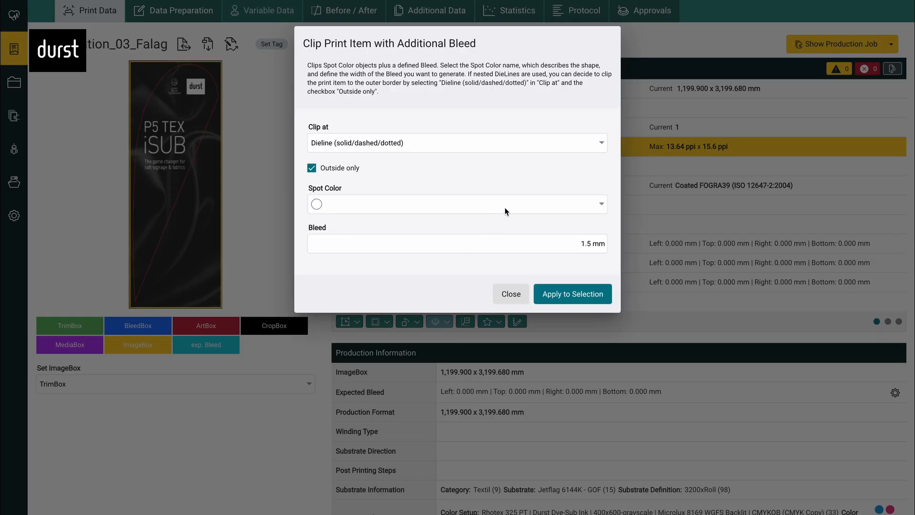
{"action": "left_click", "coordinate": [457, 204]}
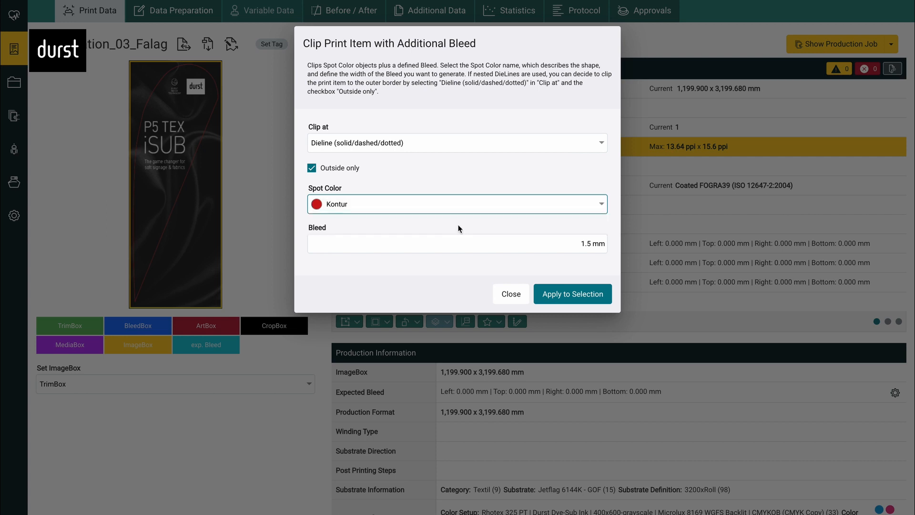
{"action": "mouse_move", "coordinate": [570, 269]}
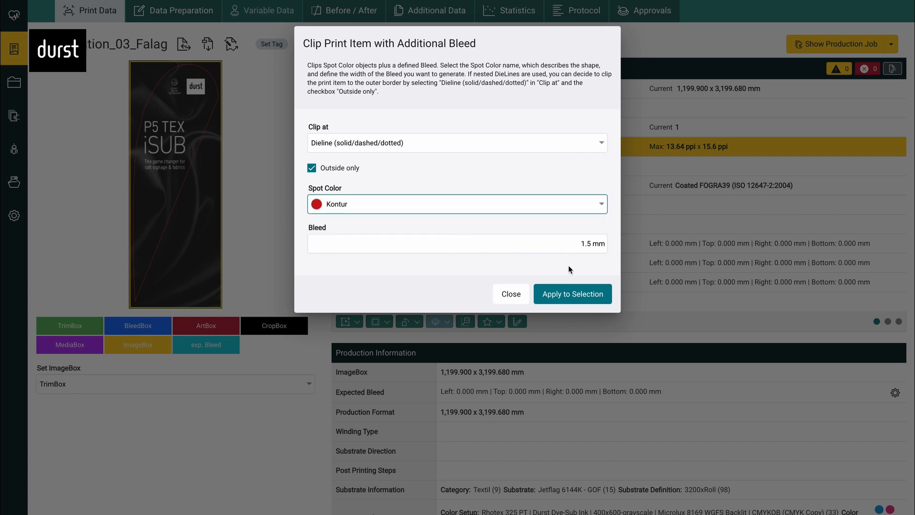
{"action": "left_click", "coordinate": [573, 294]}
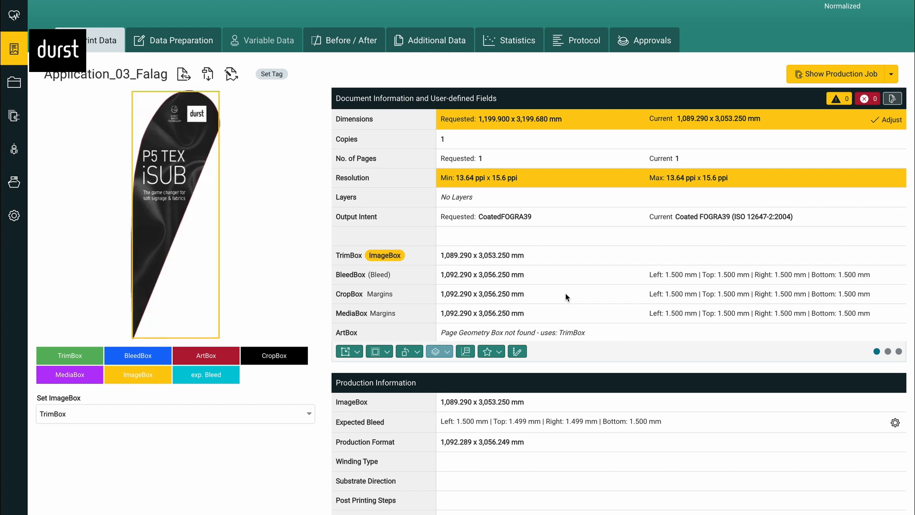
{"action": "left_click", "coordinate": [838, 75]}
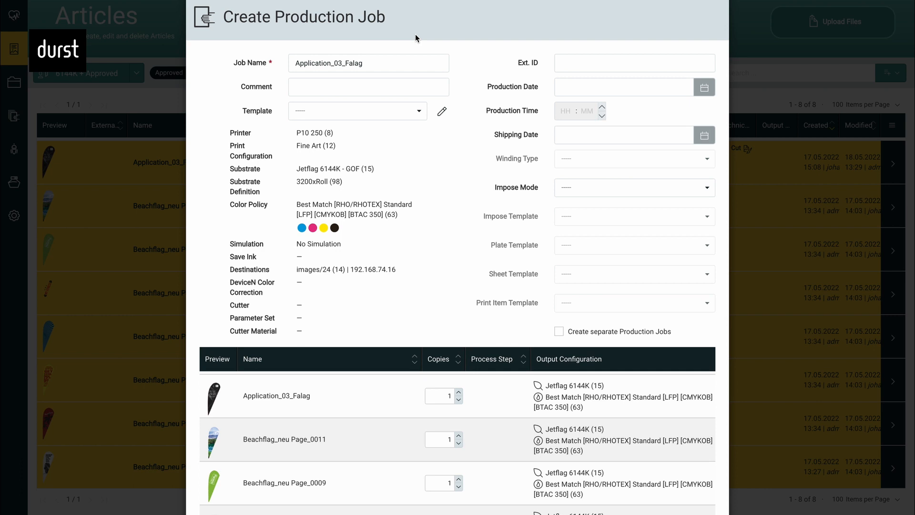
Create the production job with Application_03_Falag and three Beachflag_neu pages.
{"action": "scroll", "scroll_direction": "down", "scroll_amount": 3}
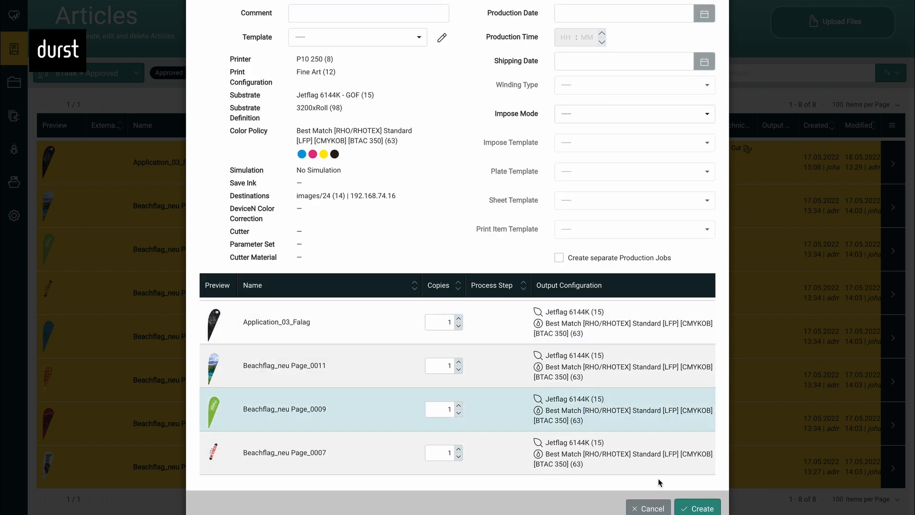
{"action": "left_click", "coordinate": [648, 508]}
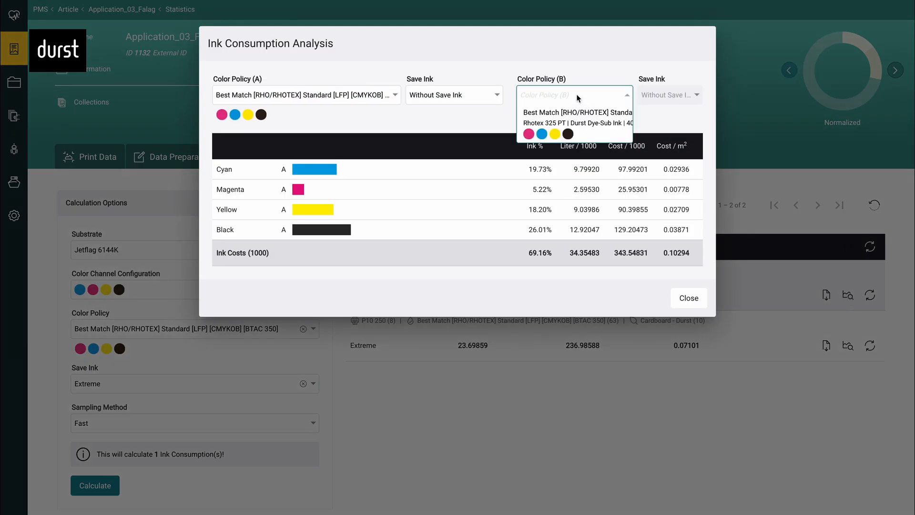
Set policy B to Best Match with Extreme save ink, then view the six-flag nesting artboard.
{"action": "left_click", "coordinate": [577, 112]}
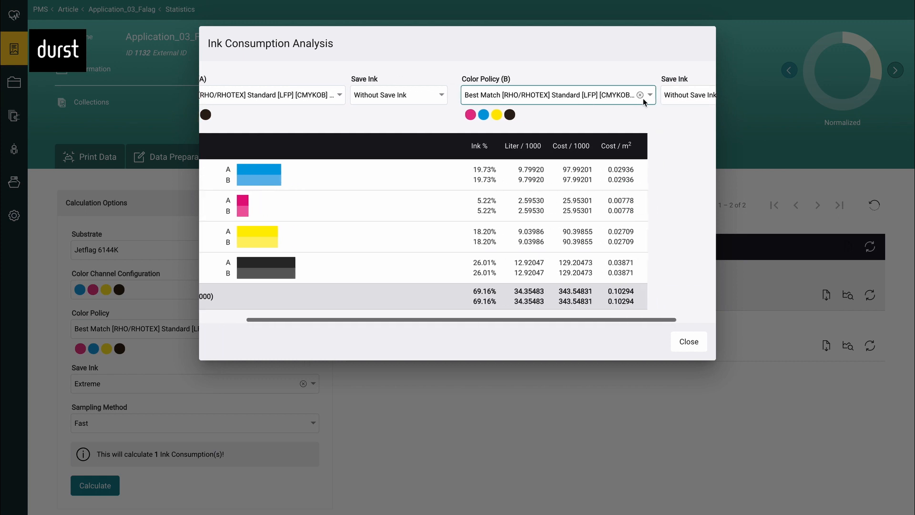
{"action": "left_click", "coordinate": [691, 94]}
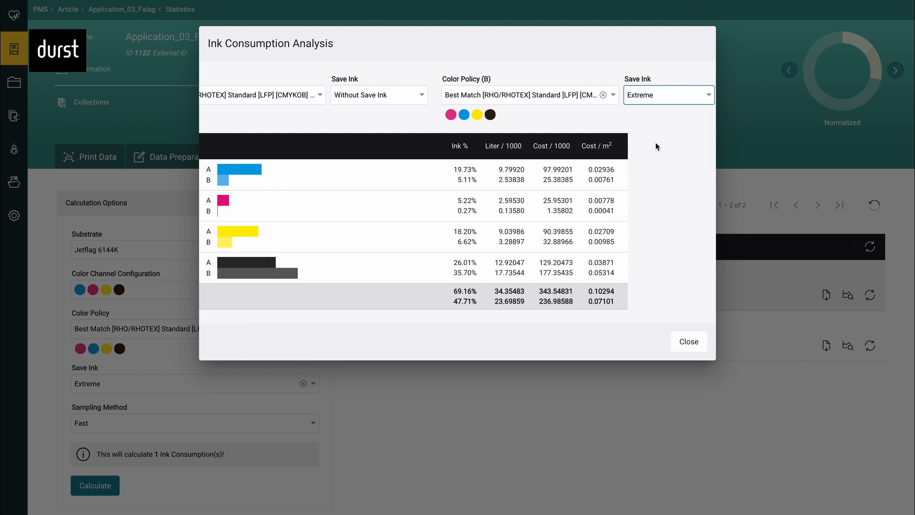
{"action": "left_click", "coordinate": [689, 341]}
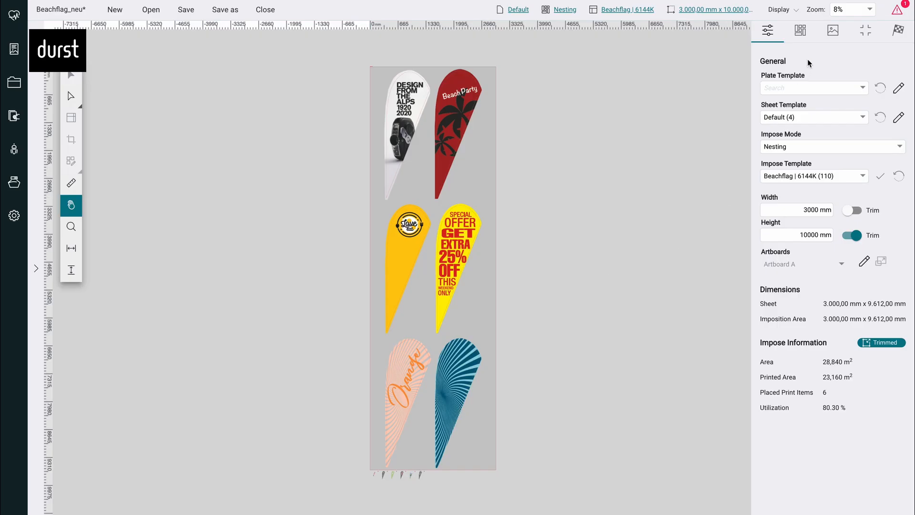
{"action": "left_click", "coordinate": [800, 31]}
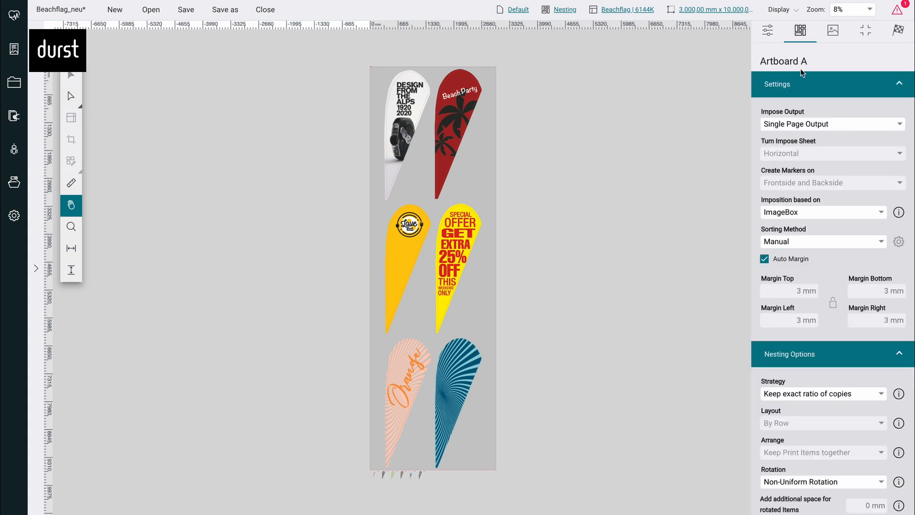